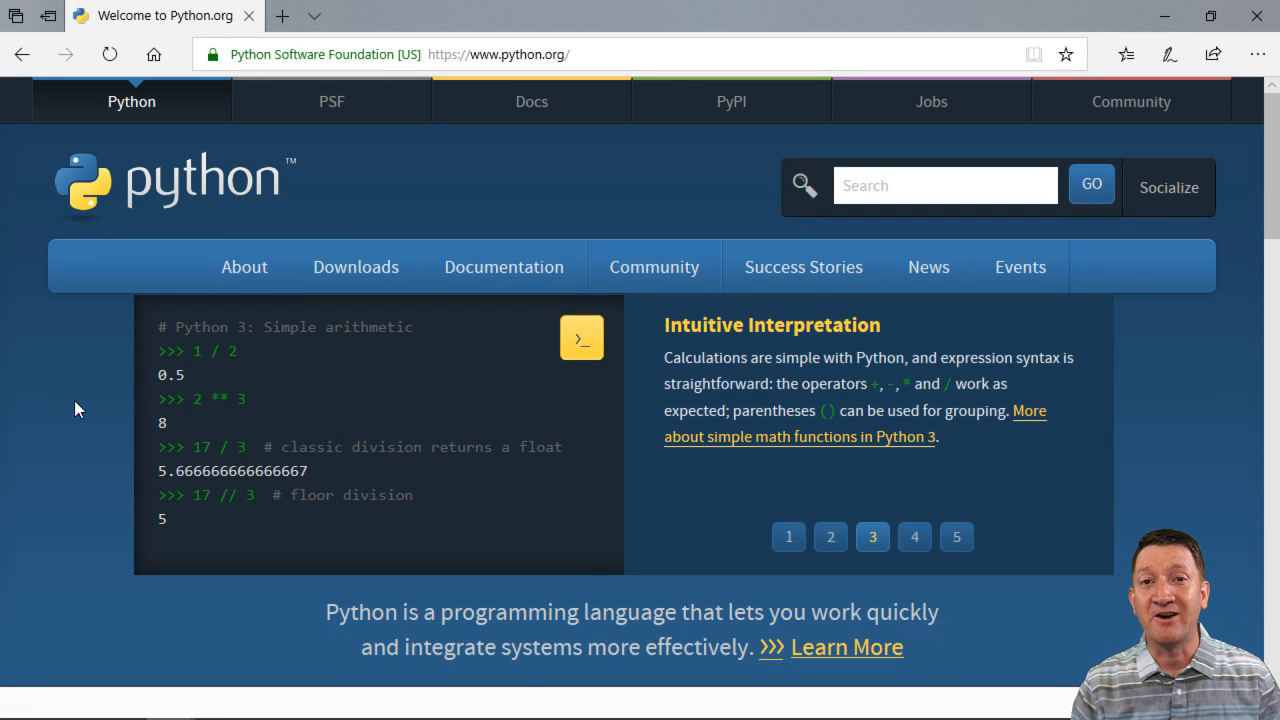
- Bring up the Downloads menu on python.org offering Python 3.7.0 for Windows
left_click(914, 536)
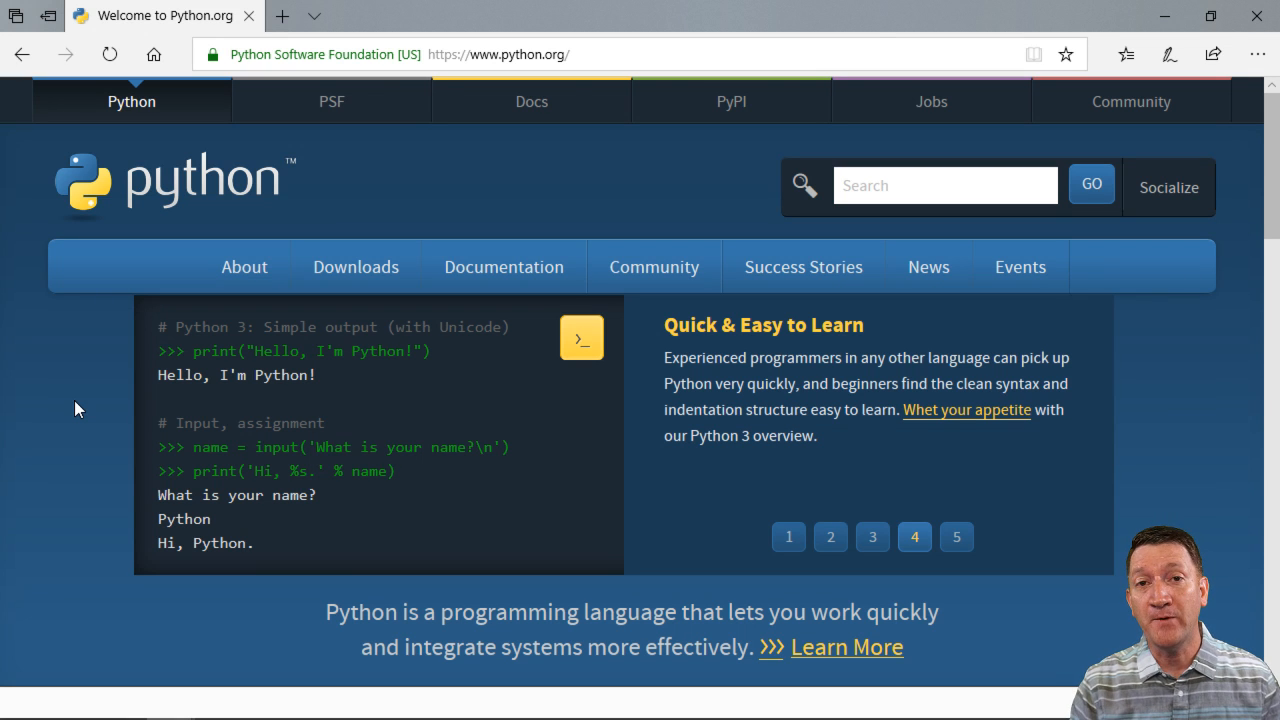
left_click(956, 536)
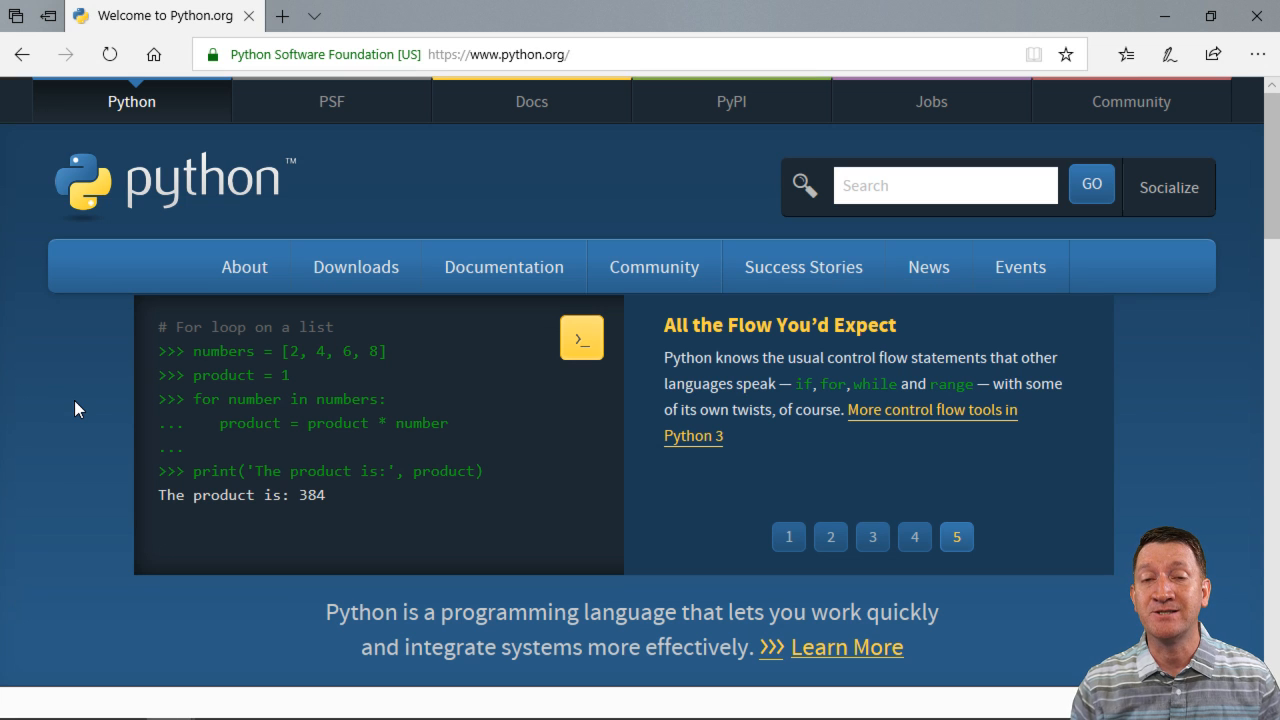
left_click(788, 536)
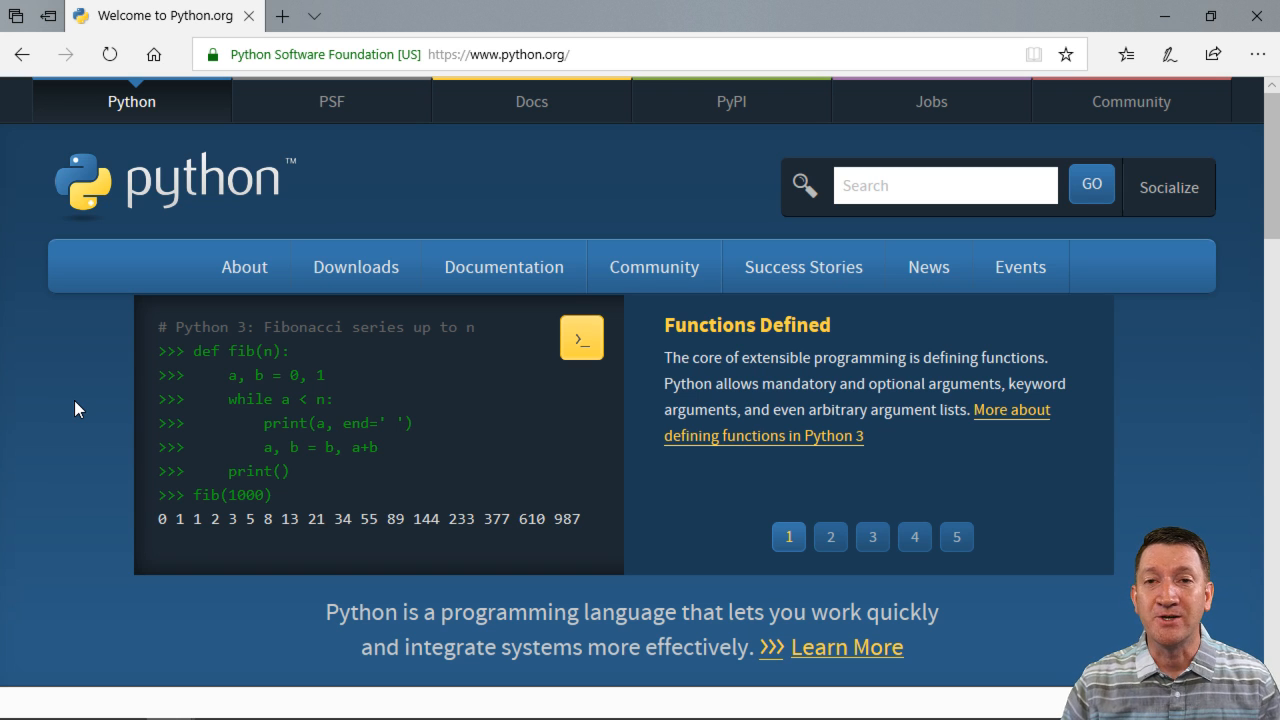
mouse_move(516, 82)
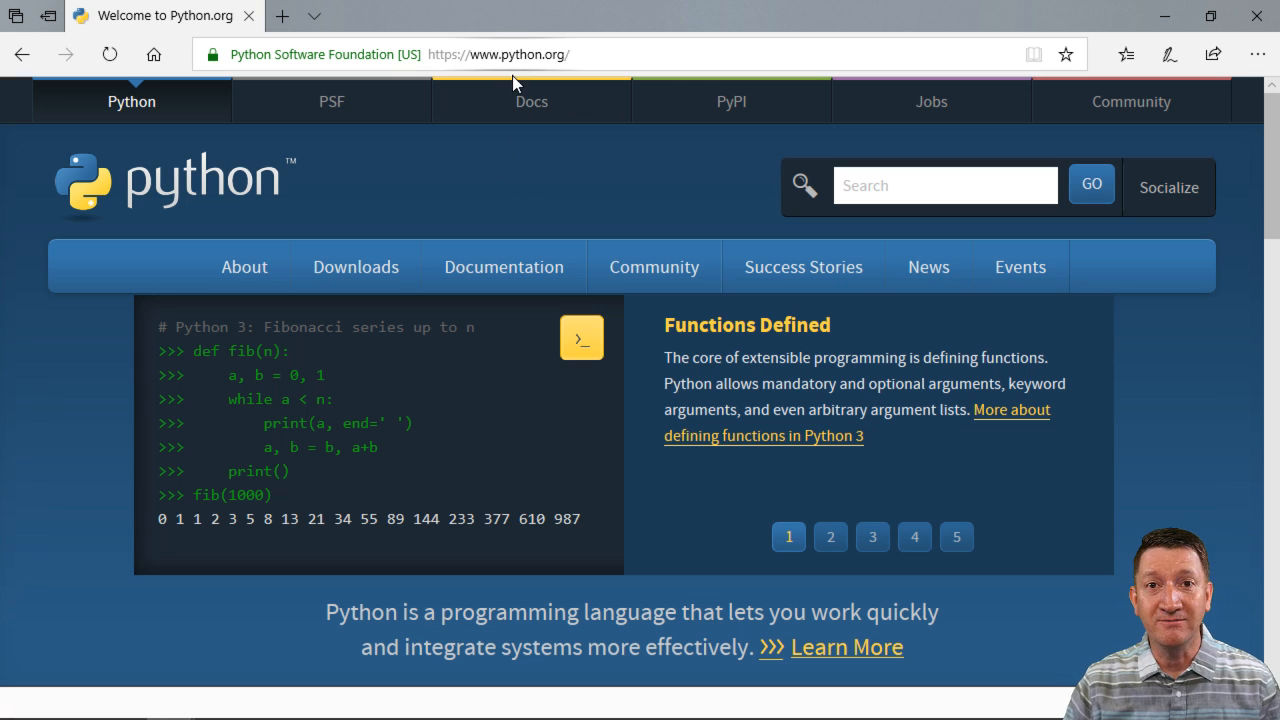
mouse_move(530, 168)
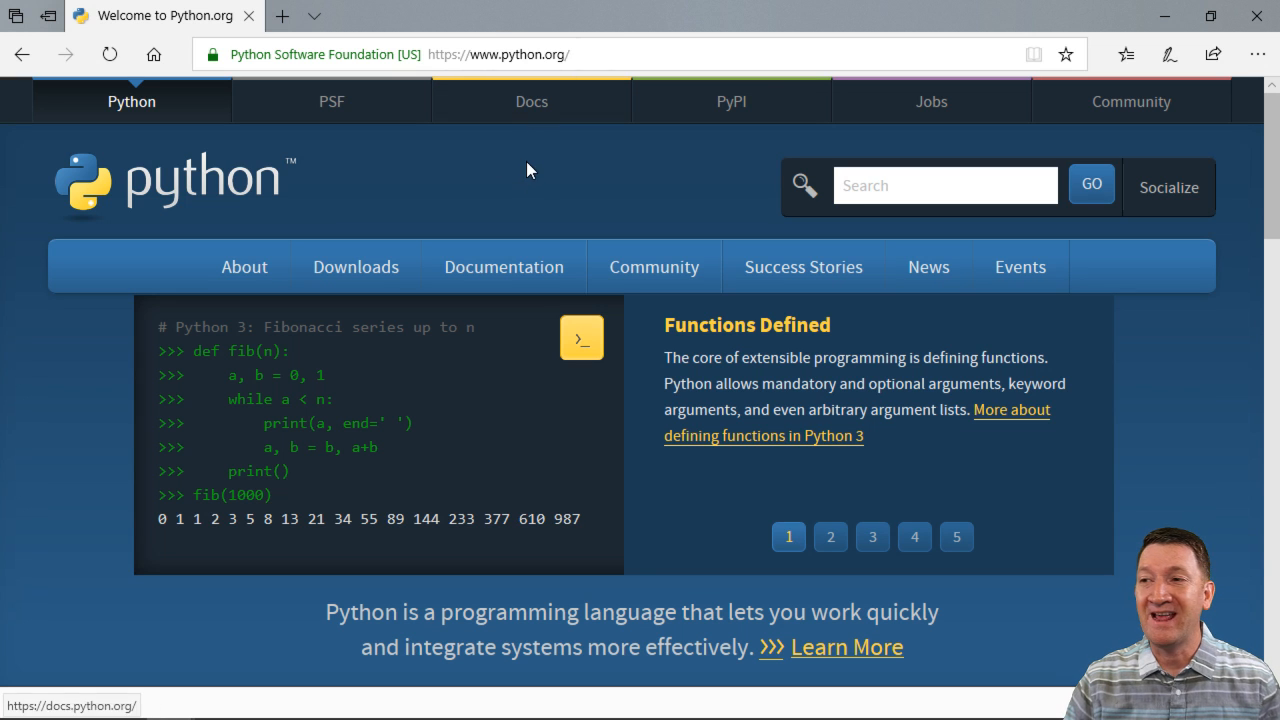
left_click(356, 266)
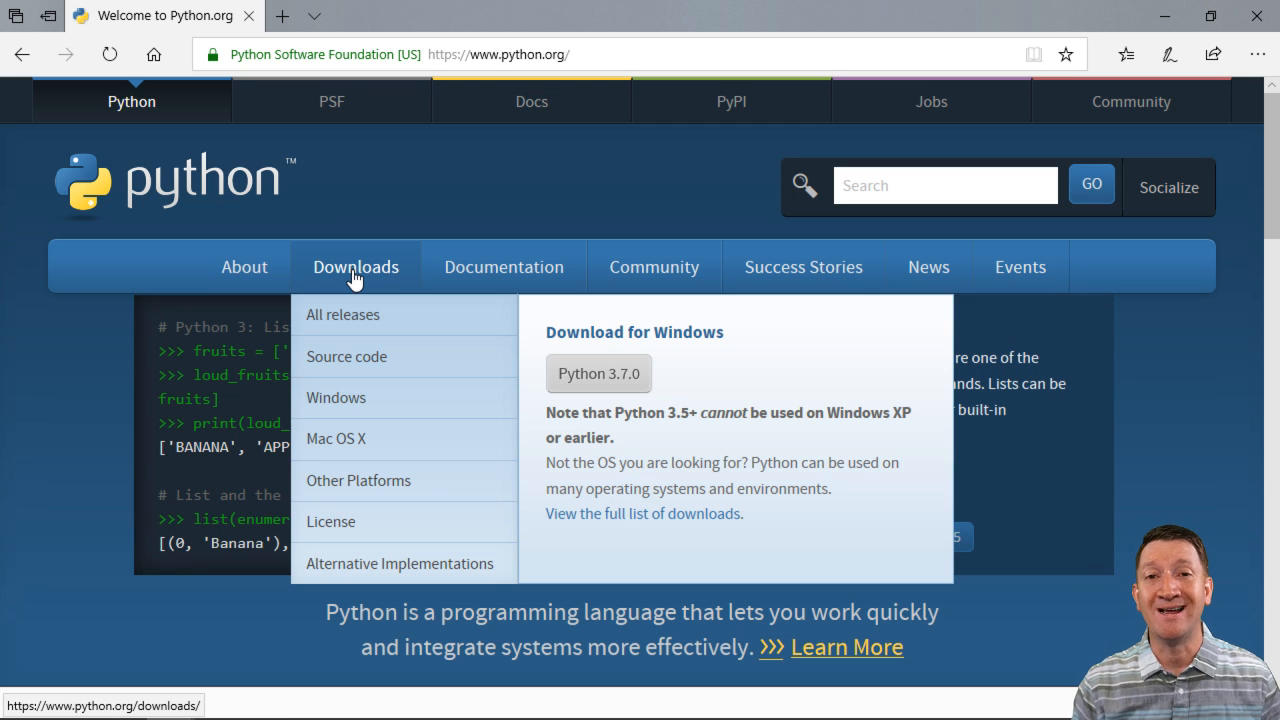
mouse_move(608, 334)
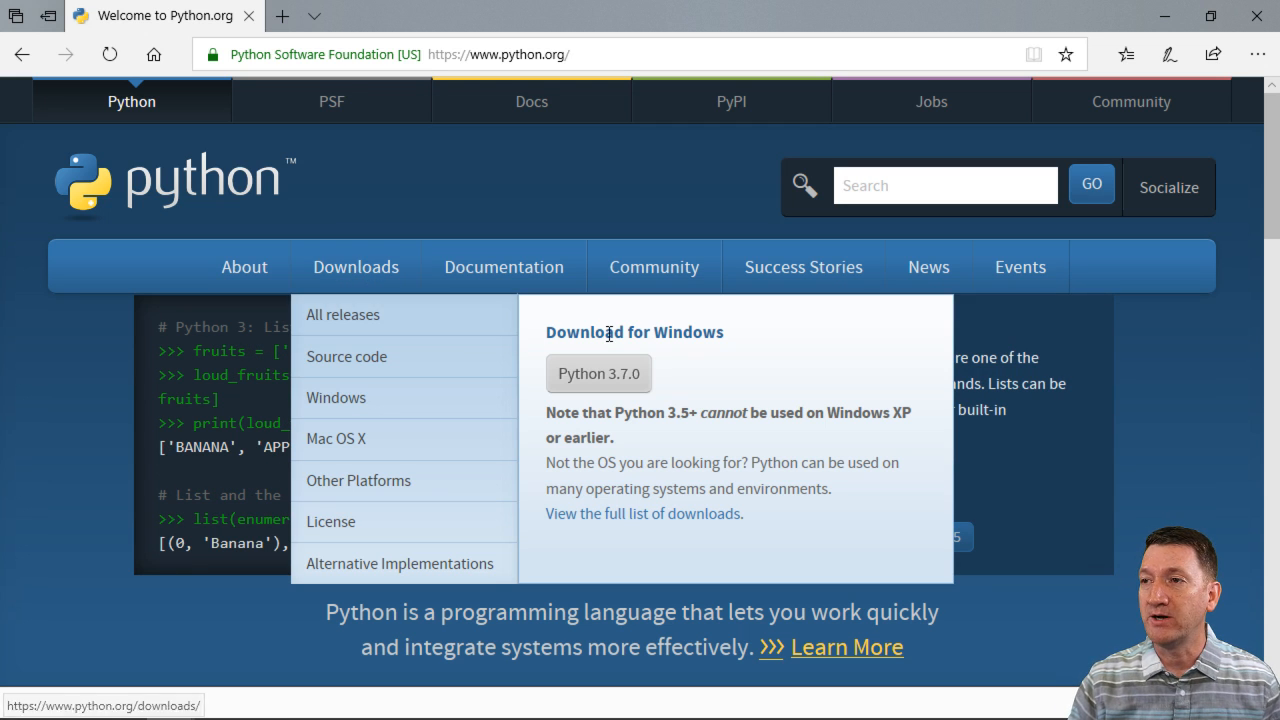
mouse_move(598, 374)
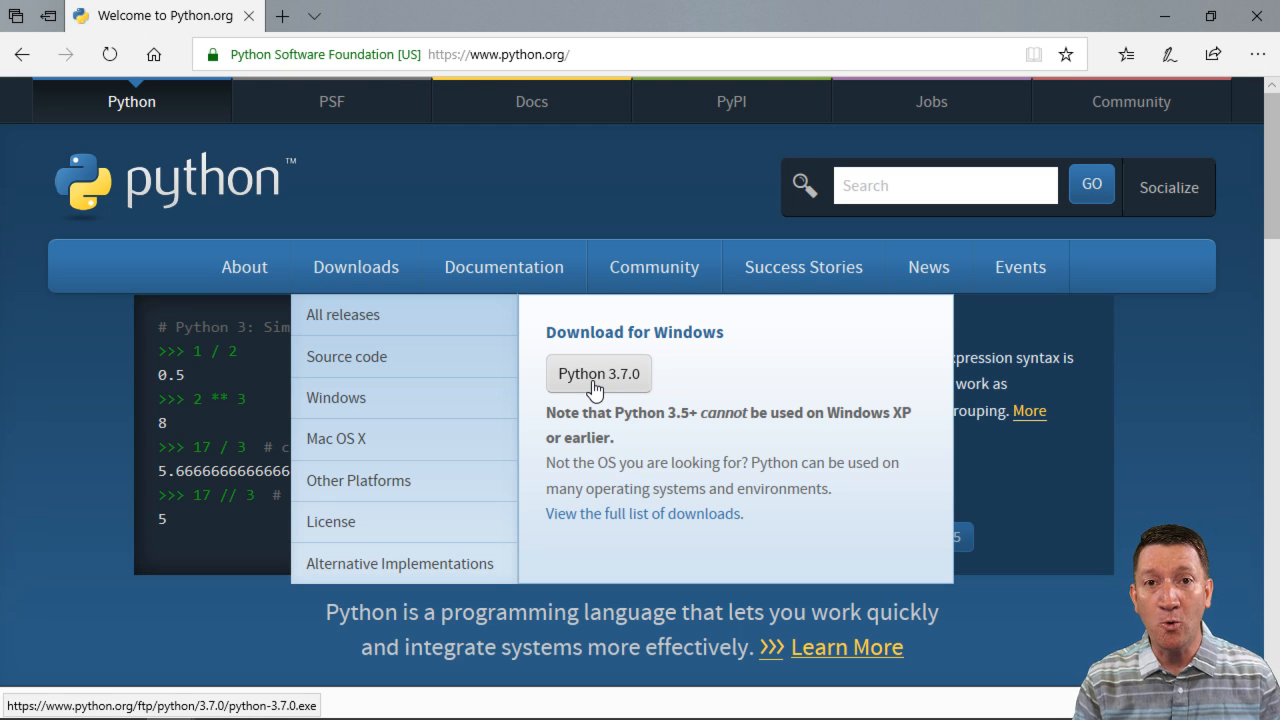
mouse_move(624, 396)
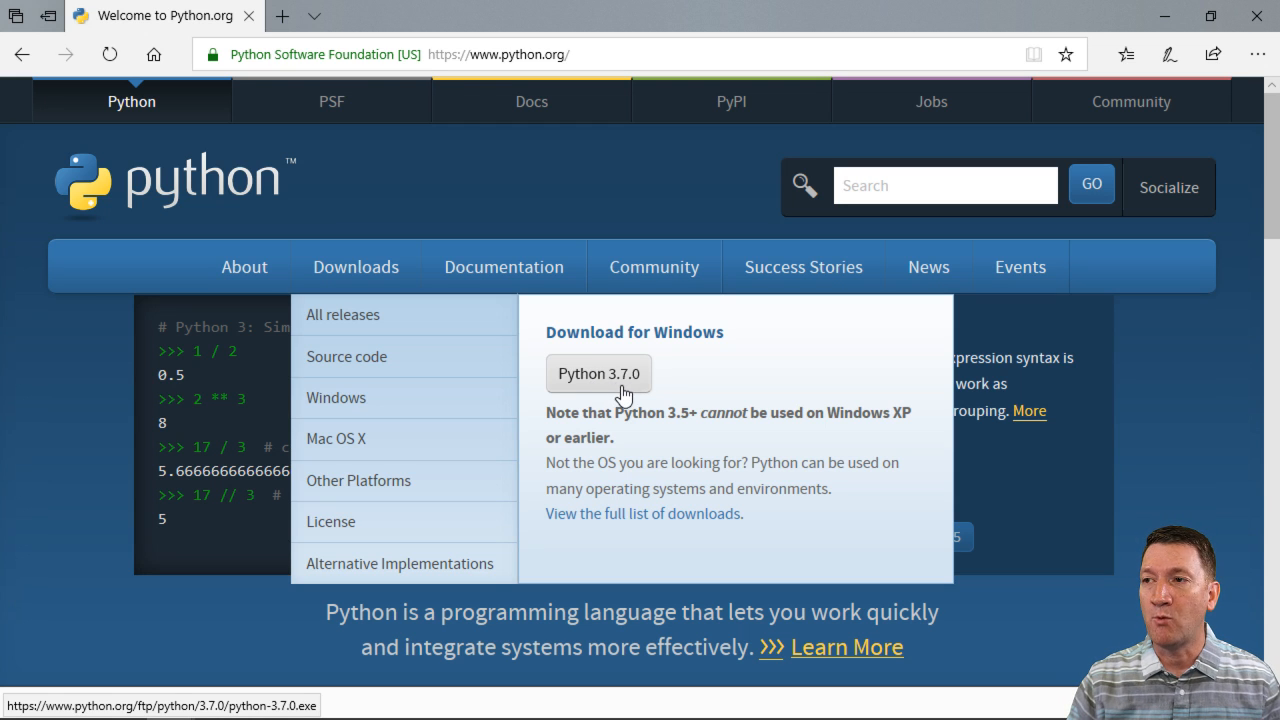
mouse_move(638, 392)
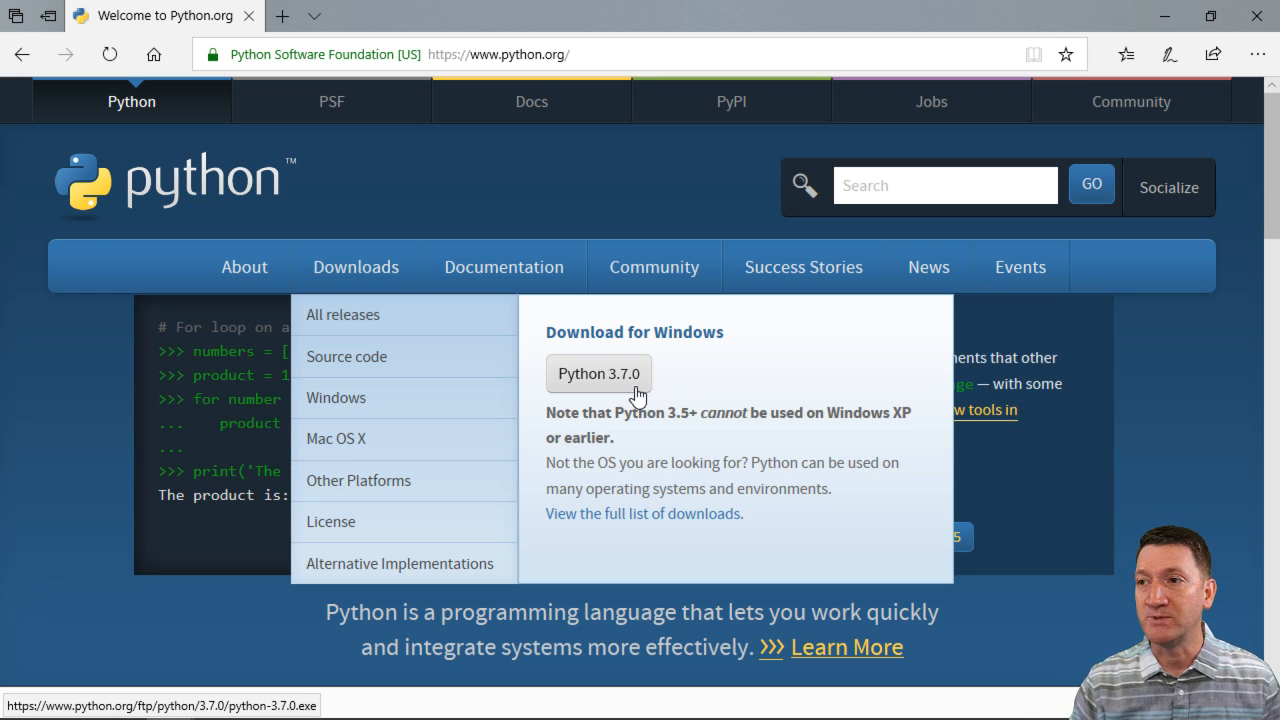
- Request the Python 3.7.0 Windows installer so Edge prompts to run or save python-3.7.0.exe
left_click(598, 374)
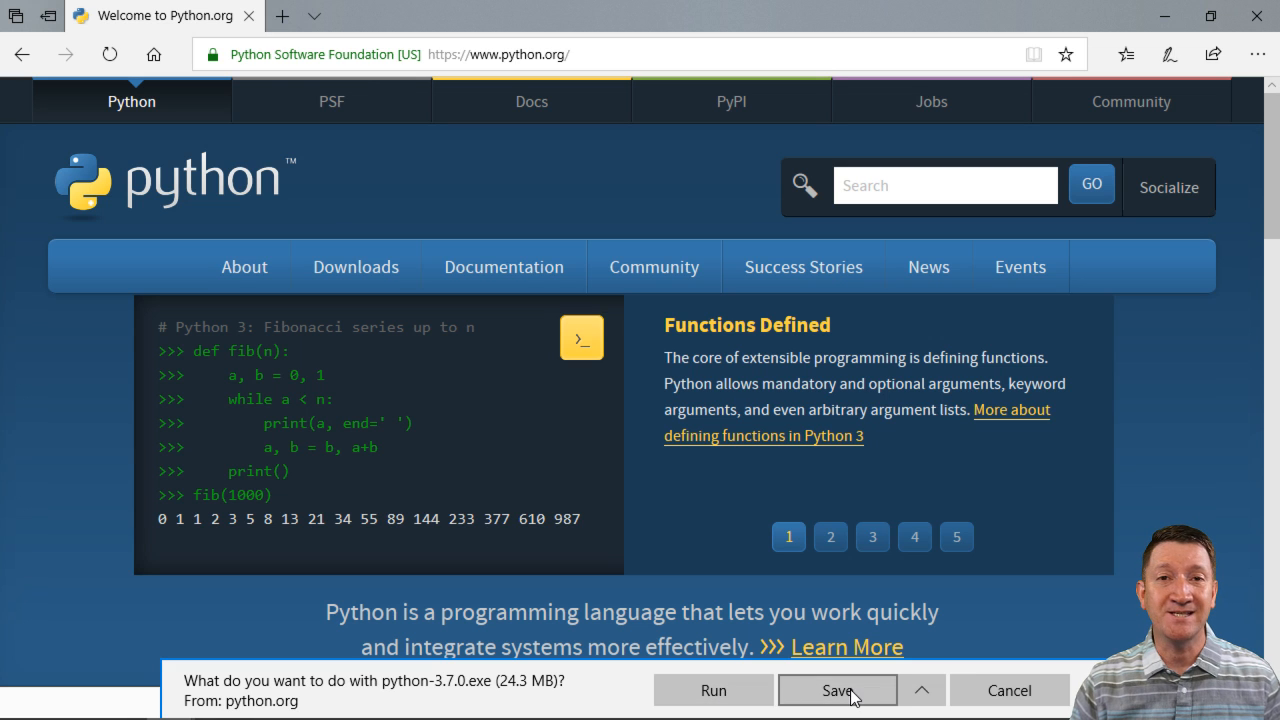
left_click(920, 690)
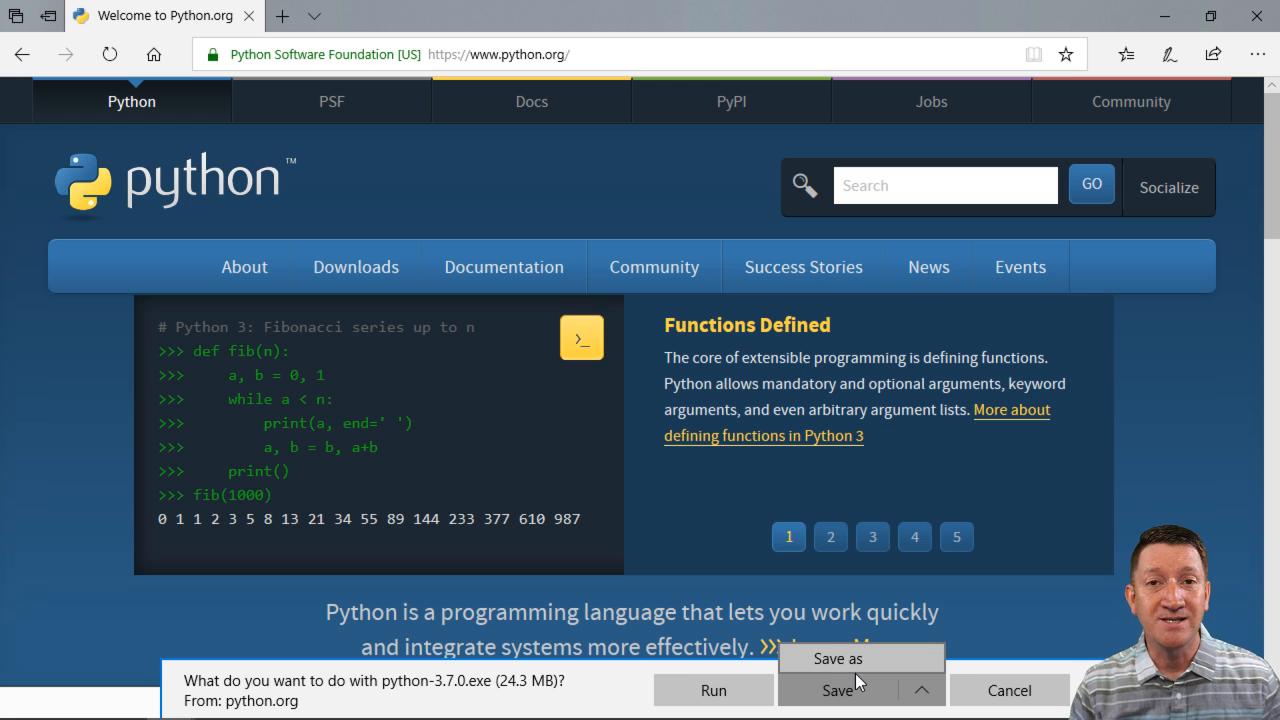
left_click(830, 536)
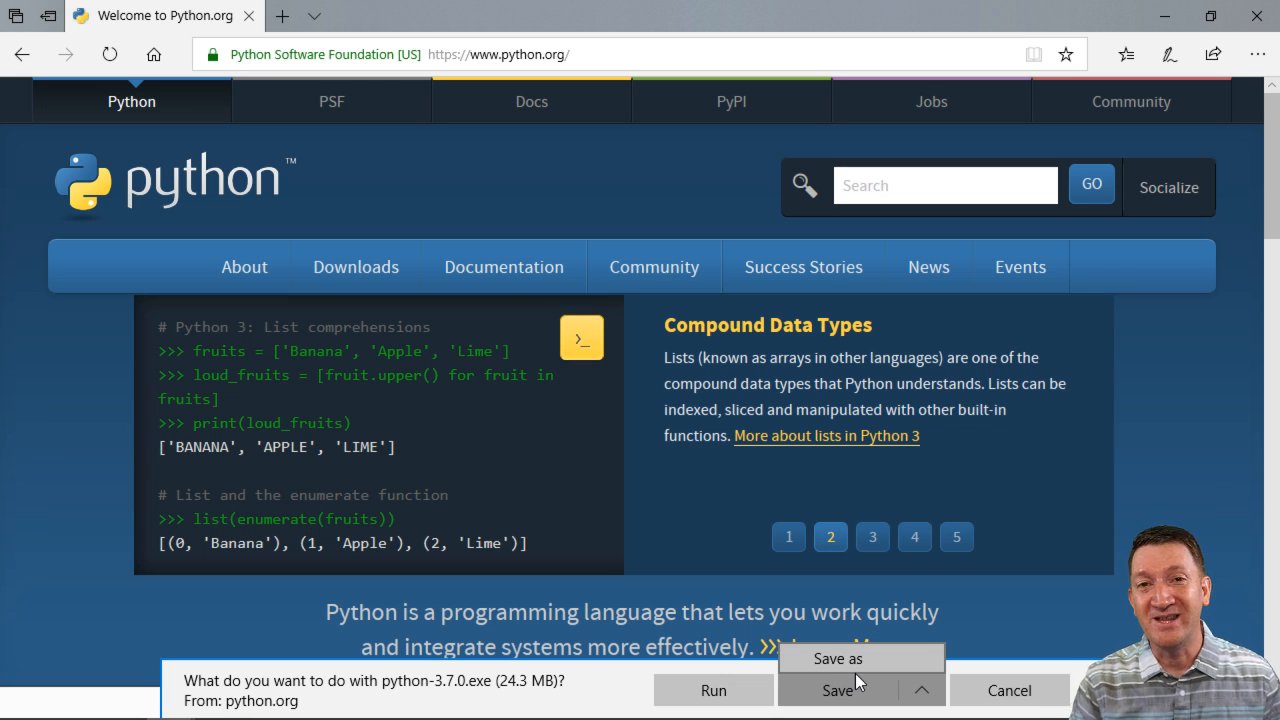
left_click(872, 536)
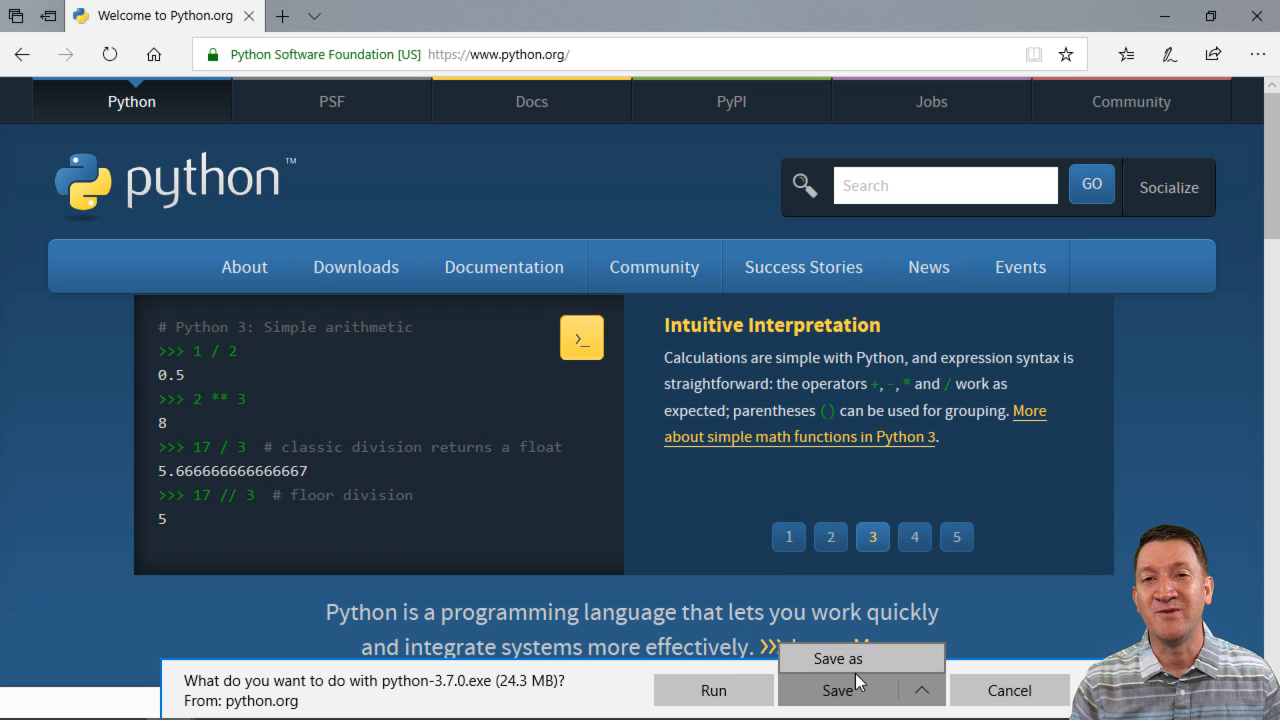
mouse_move(268, 600)
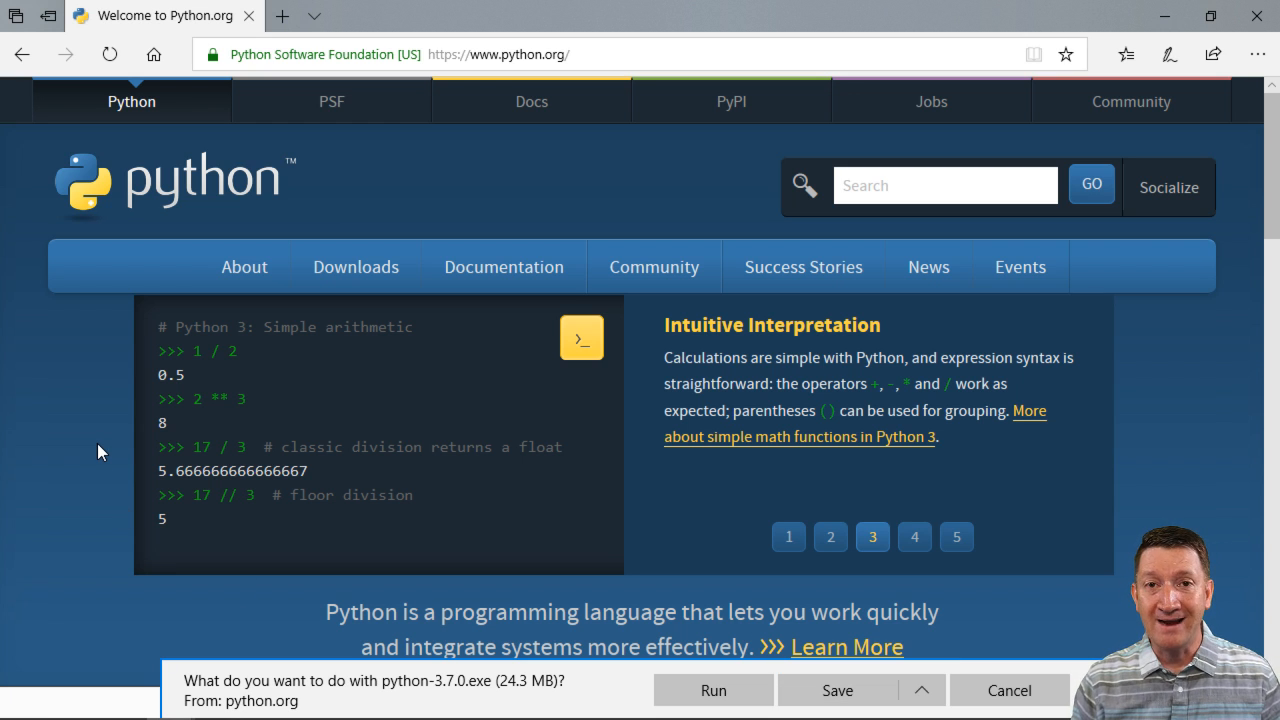
left_click(914, 536)
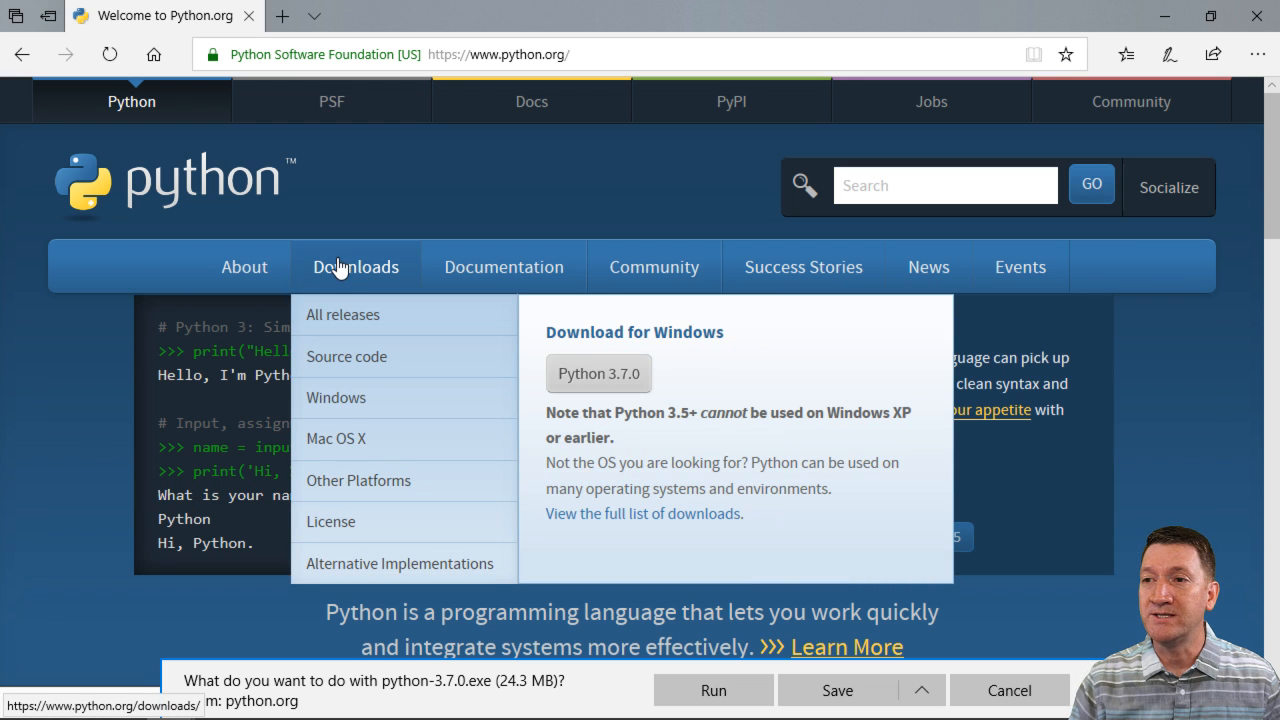
mouse_move(362, 440)
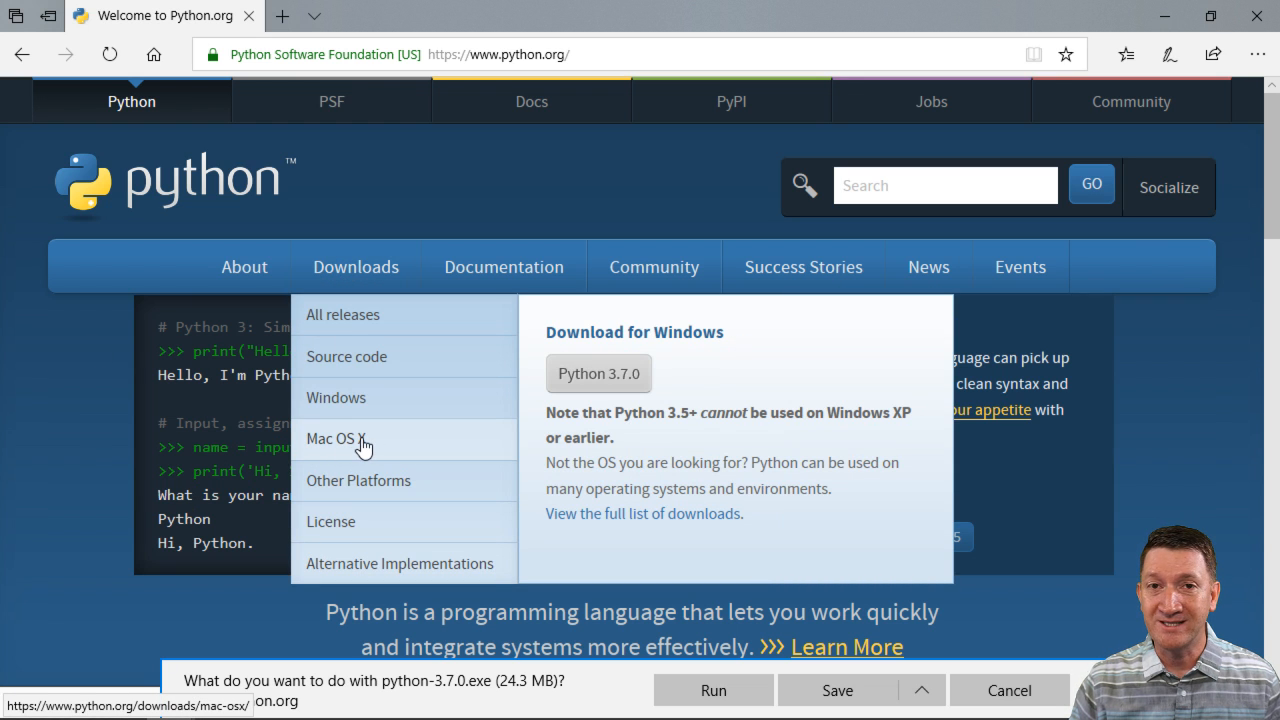
- Open the Python Releases for Mac OS X page from the Downloads menu
left_click(336, 438)
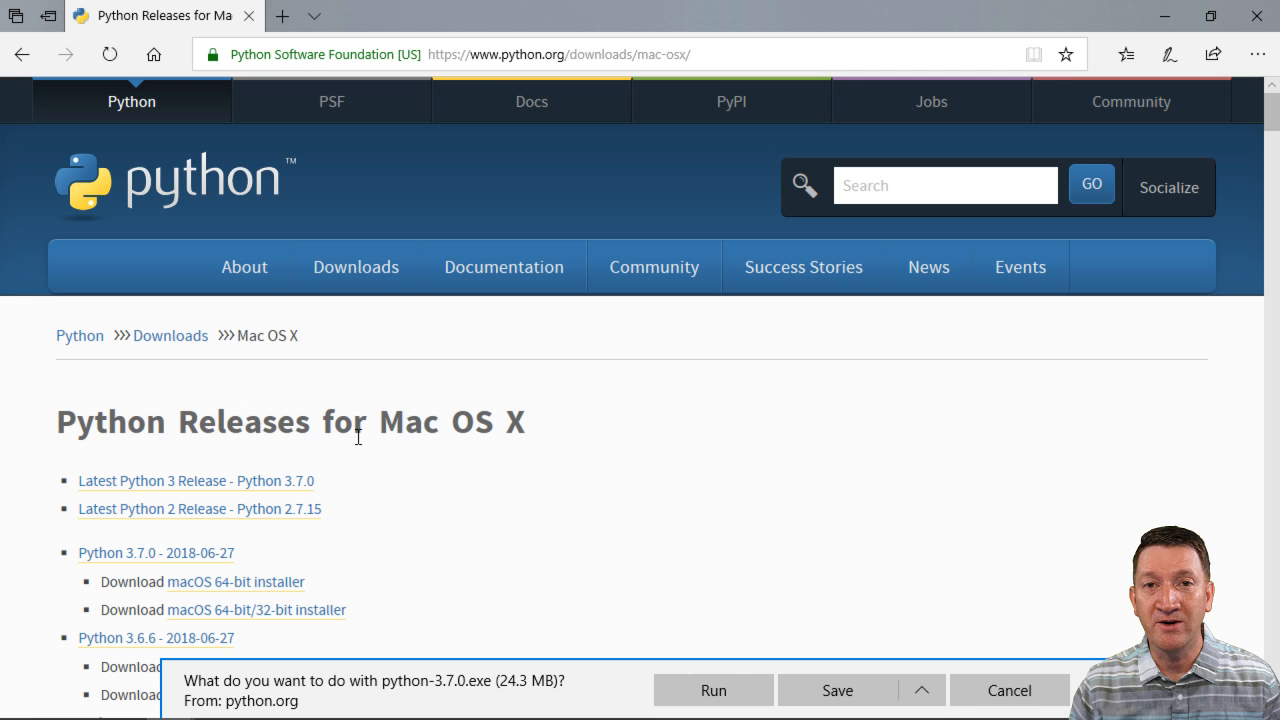
mouse_move(332, 492)
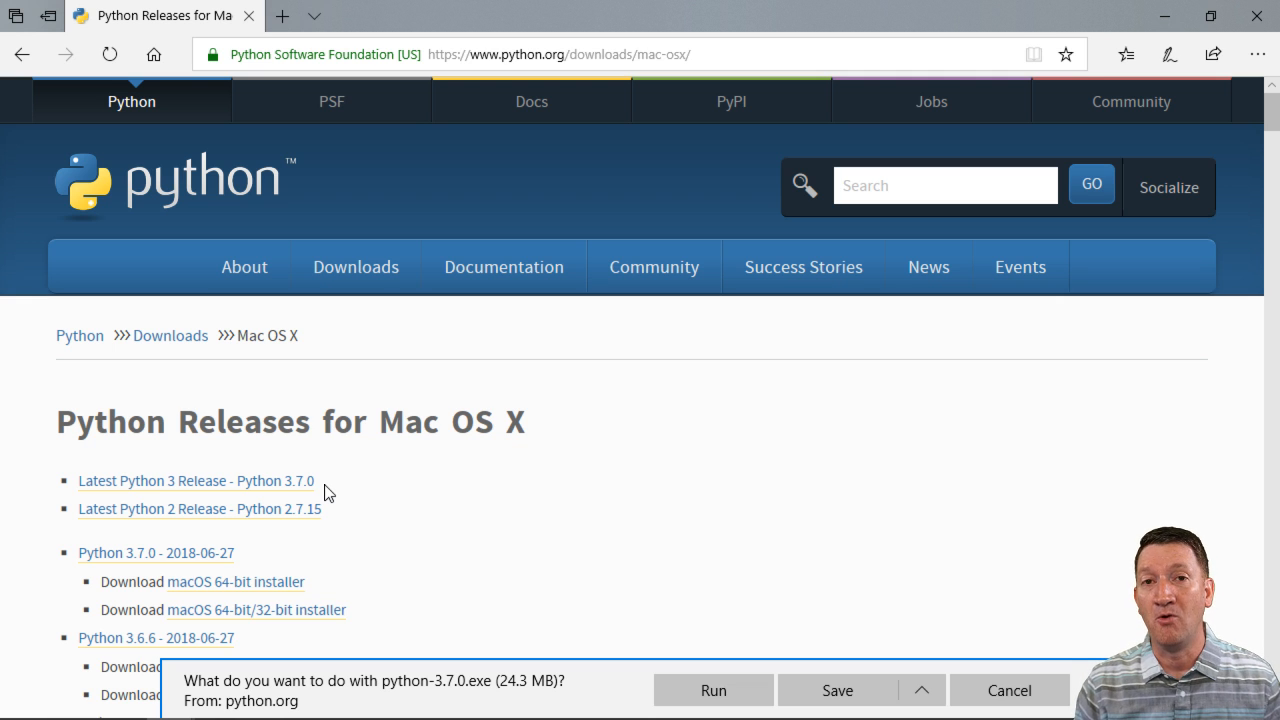
mouse_move(380, 364)
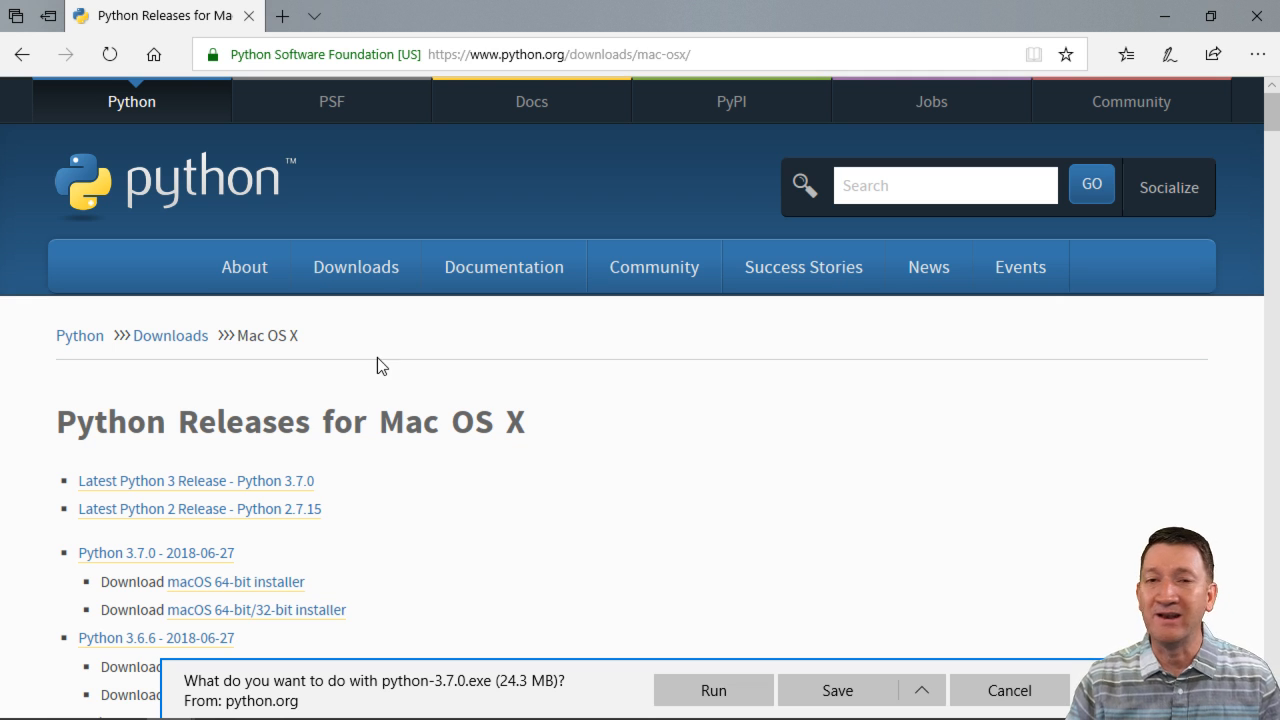
mouse_move(552, 62)
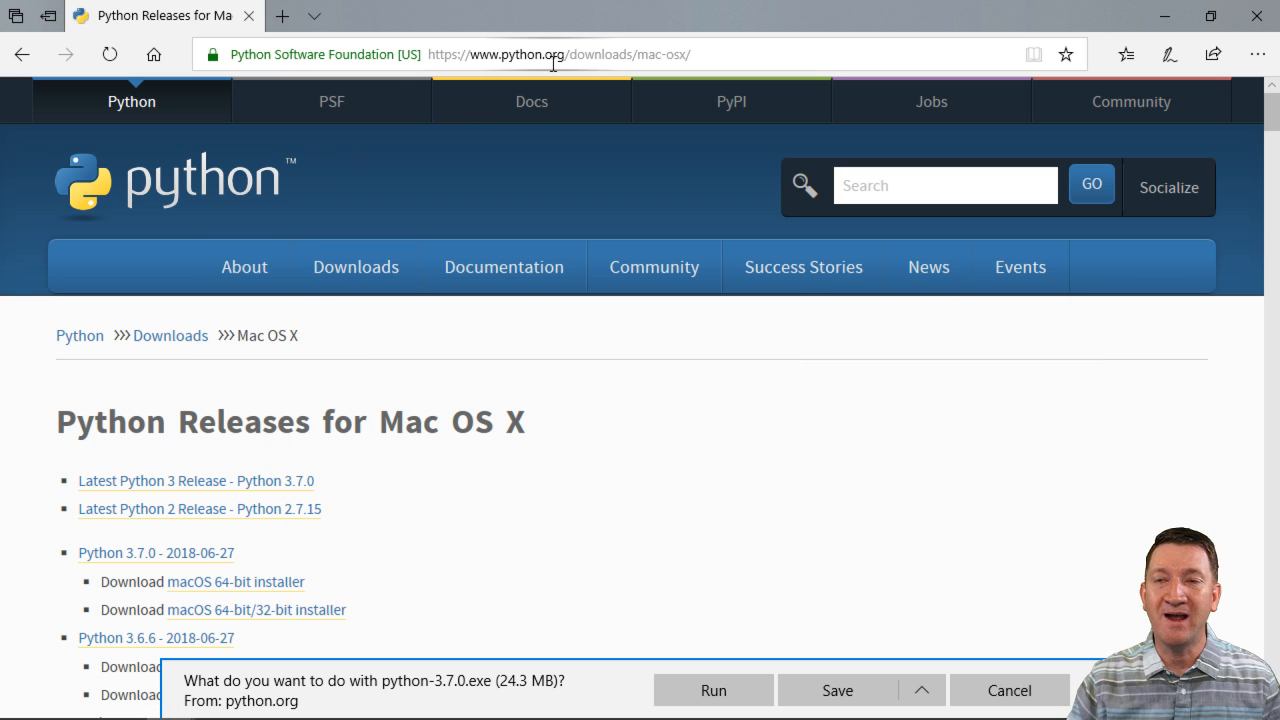
- Return to the python.org home page and reopen the Downloads menu
left_click(176, 184)
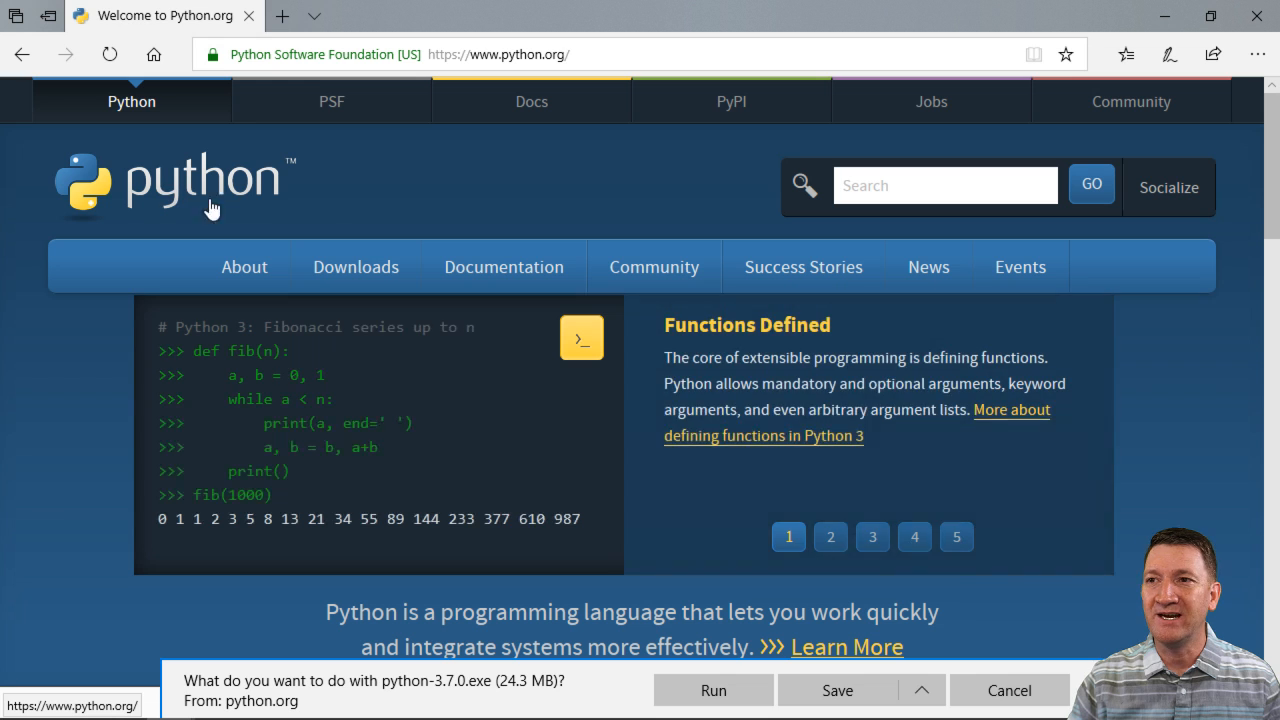
left_click(356, 266)
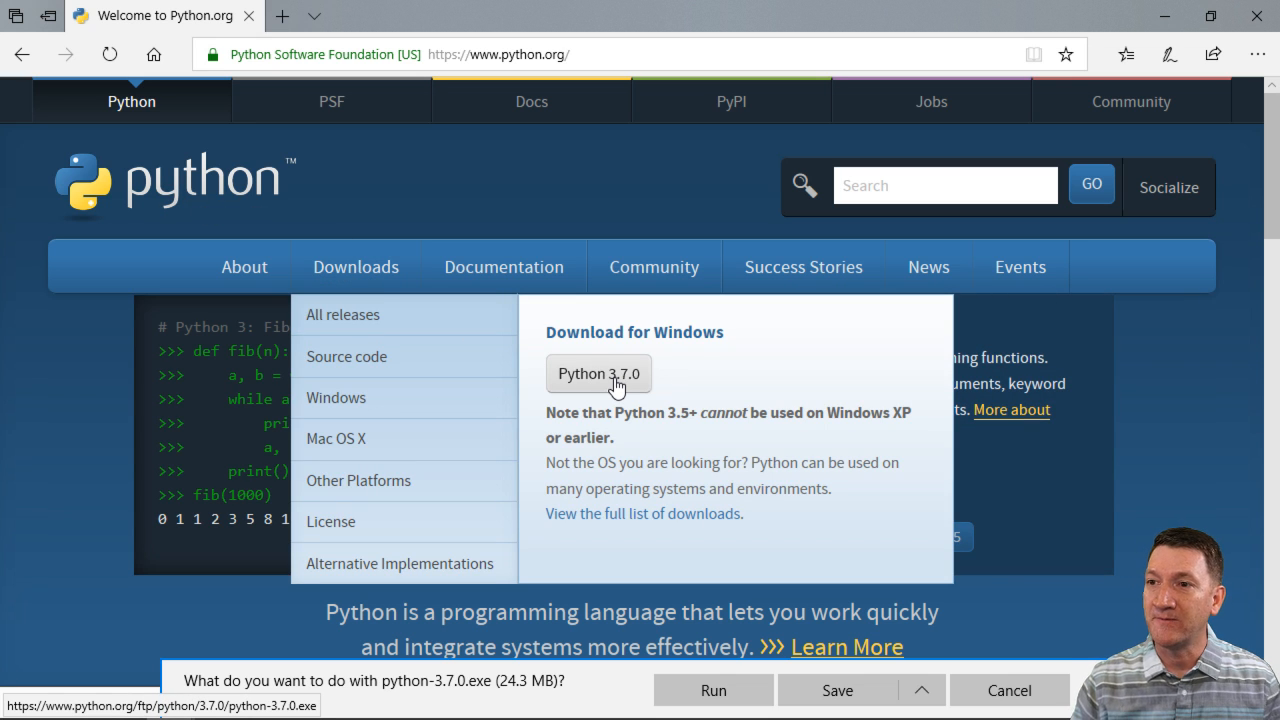
mouse_move(356, 480)
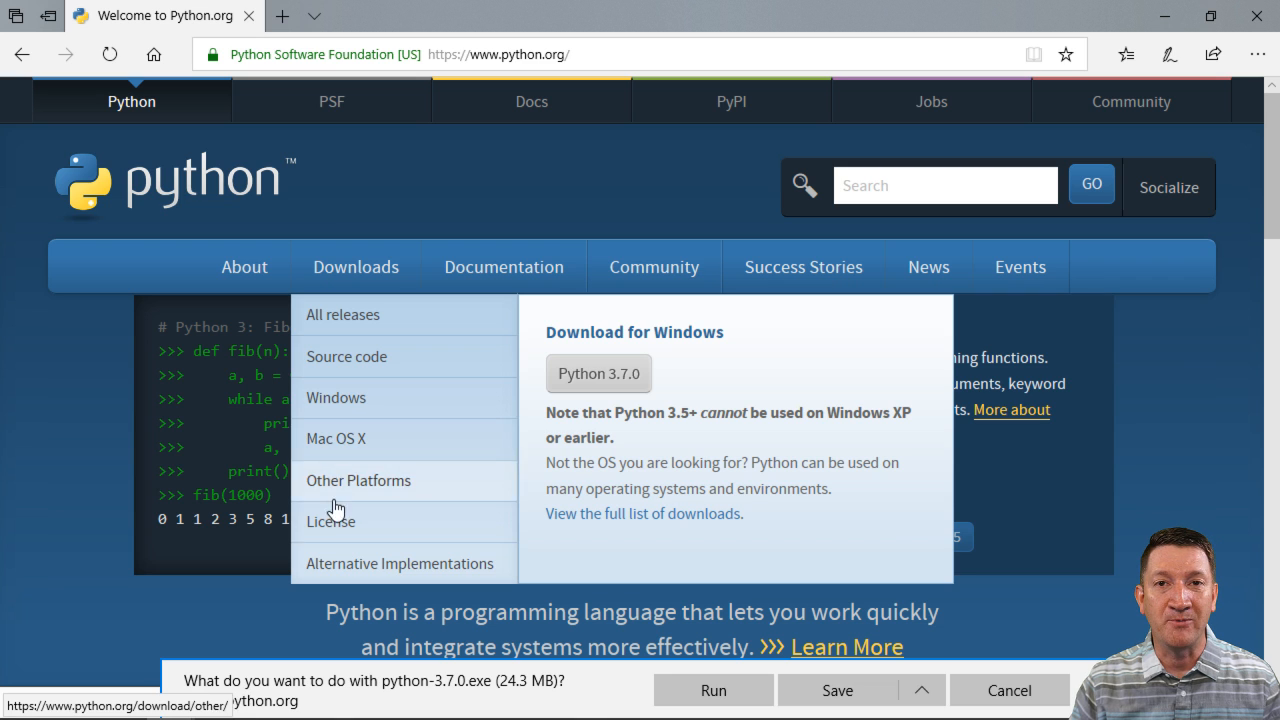